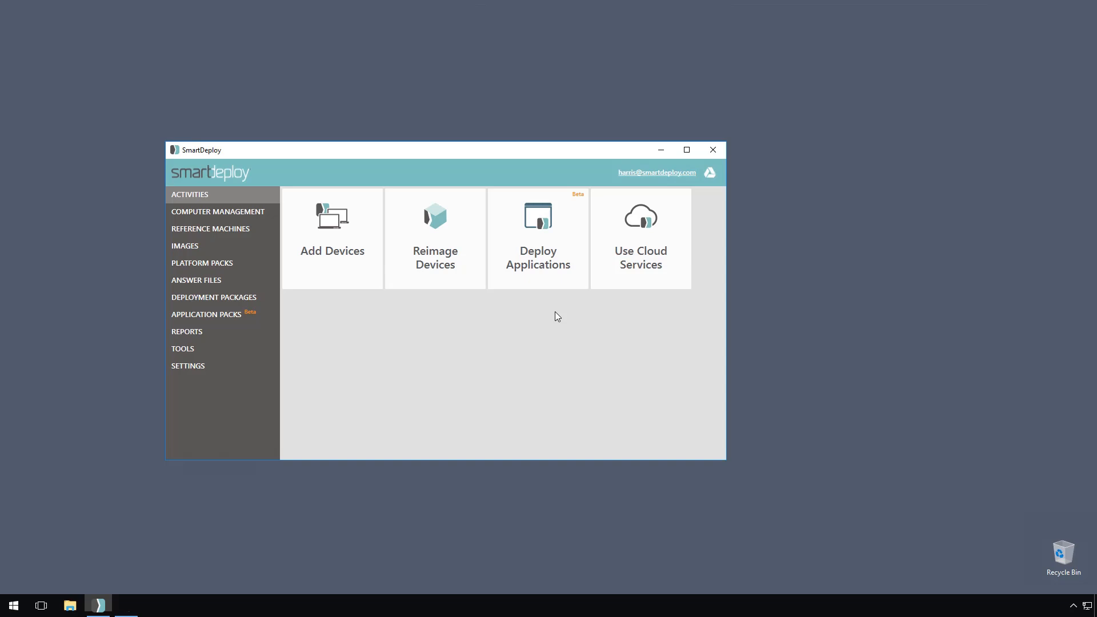
mouse_move(304, 320)
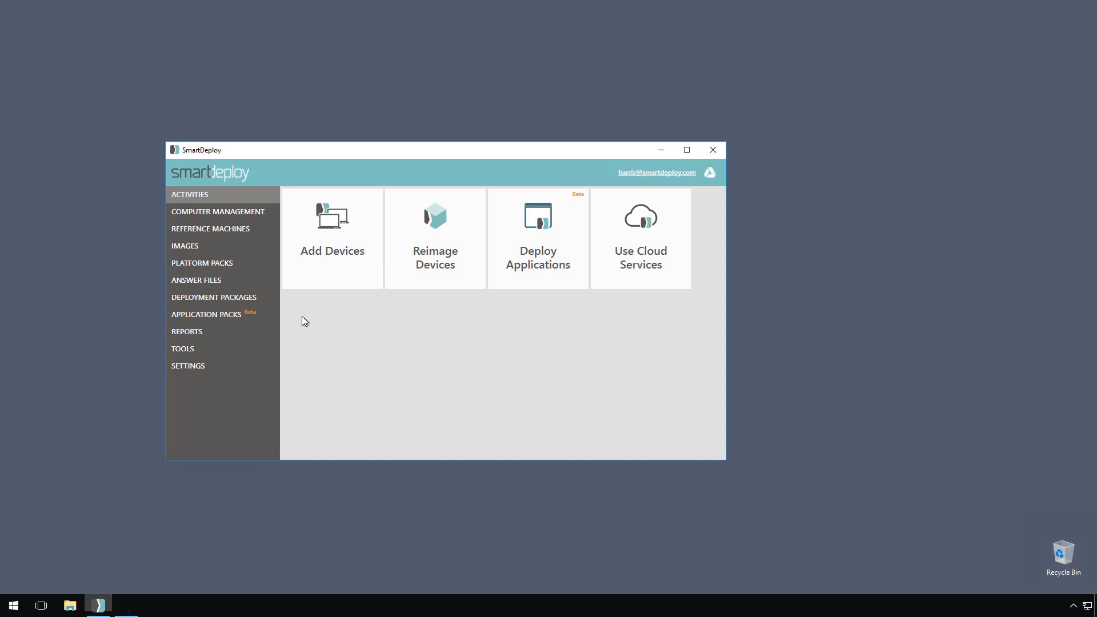
Update the LenovoThinkPadT470s-Windows10 platform pack, confirming the overwrite and the submitted notice.
left_click(201, 263)
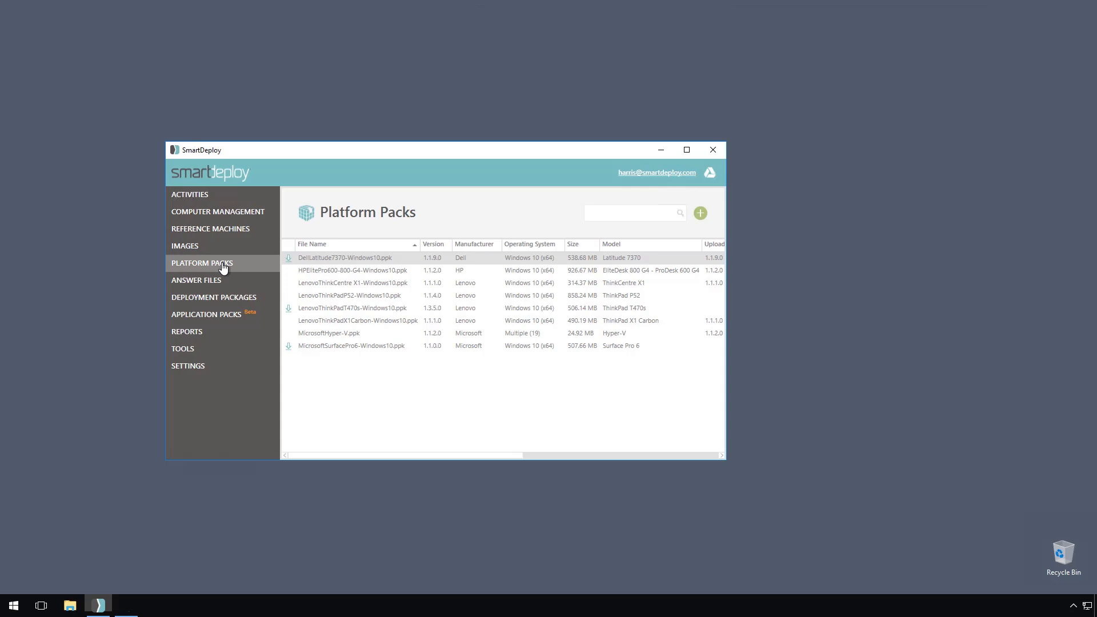
mouse_move(313, 282)
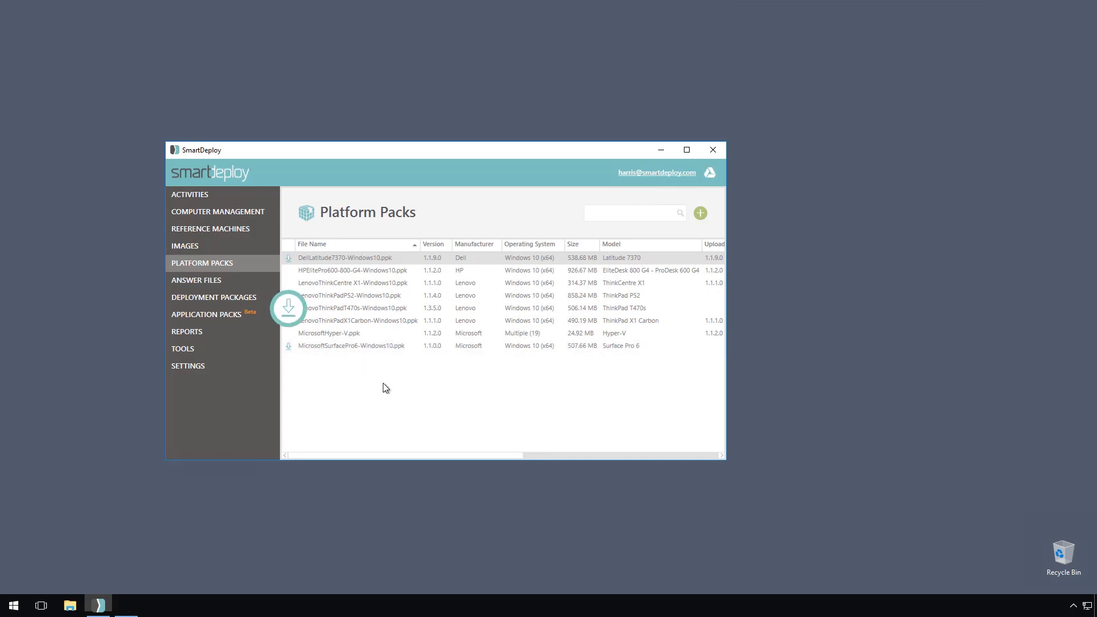
mouse_move(404, 307)
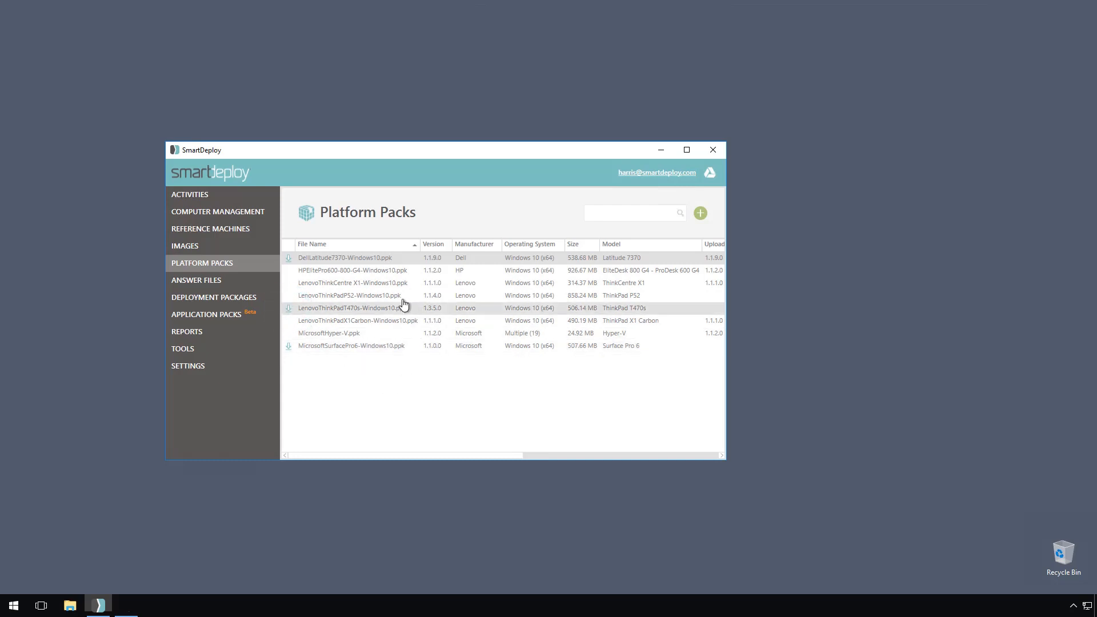
mouse_move(384, 316)
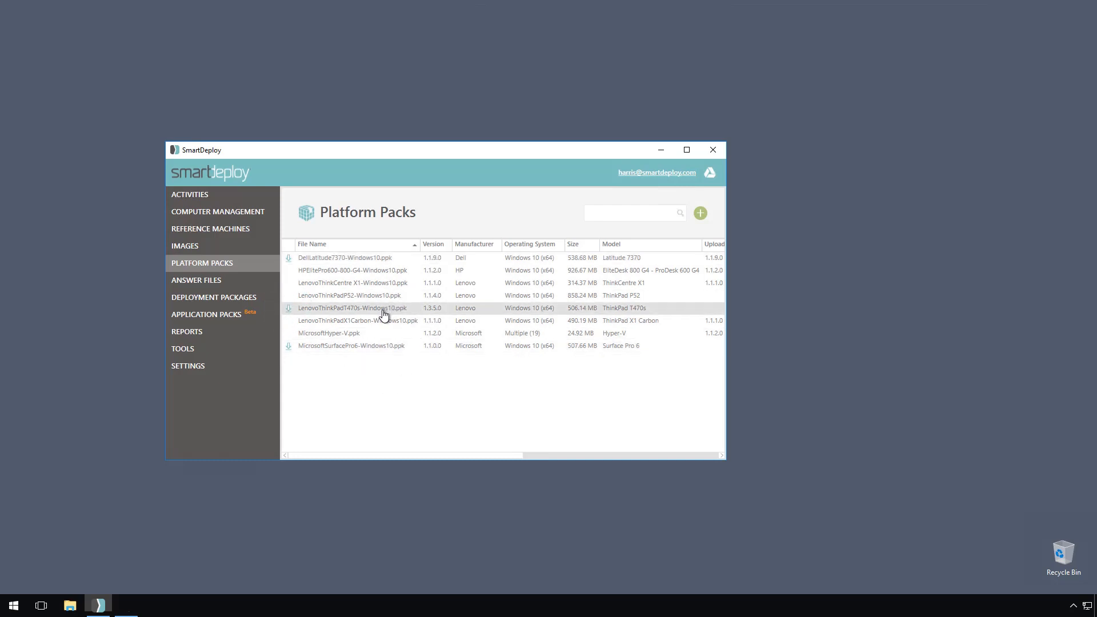
right_click(352, 308)
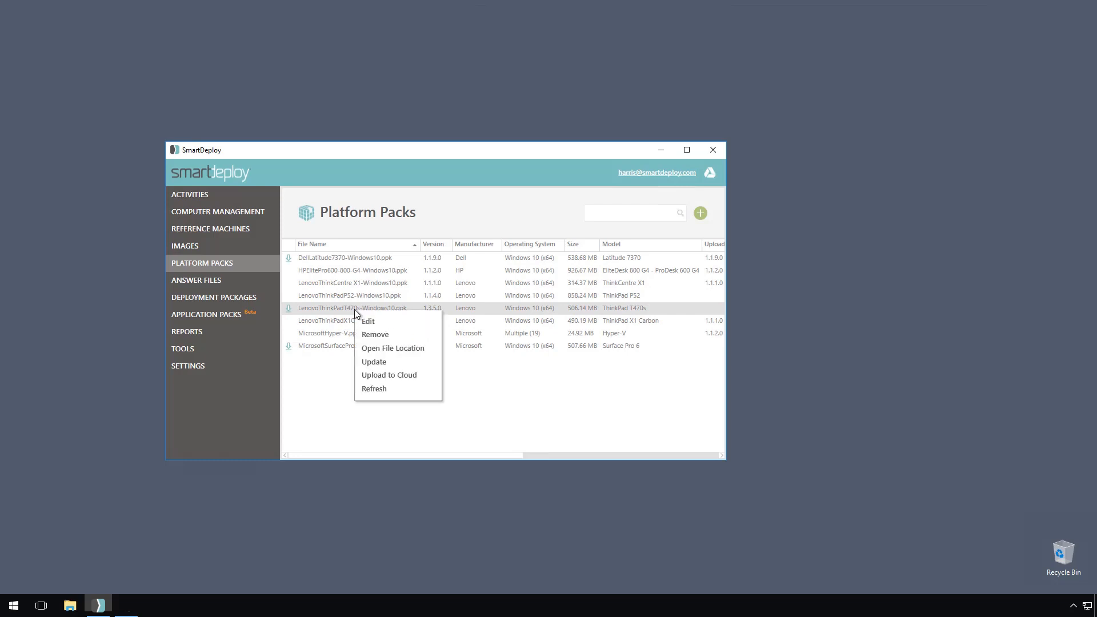
left_click(373, 363)
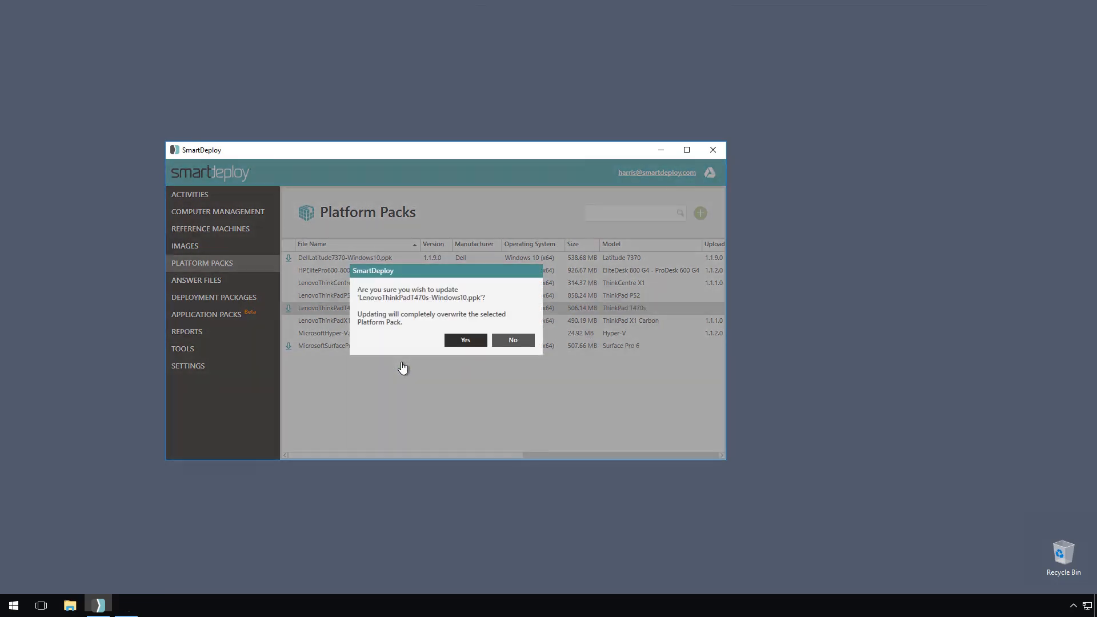
left_click(465, 340)
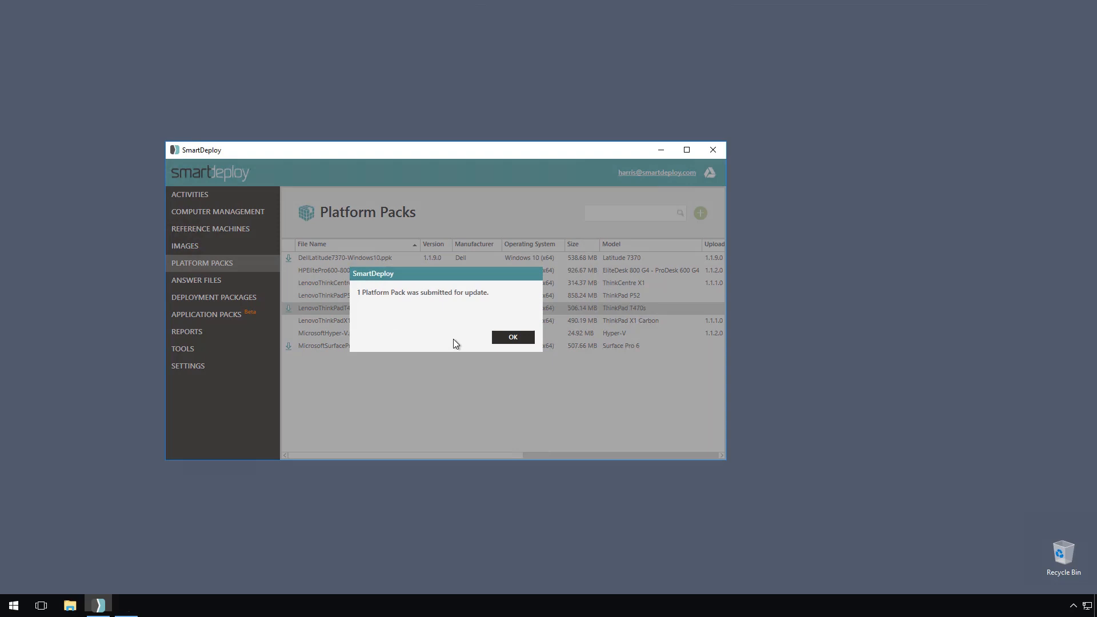
left_click(513, 337)
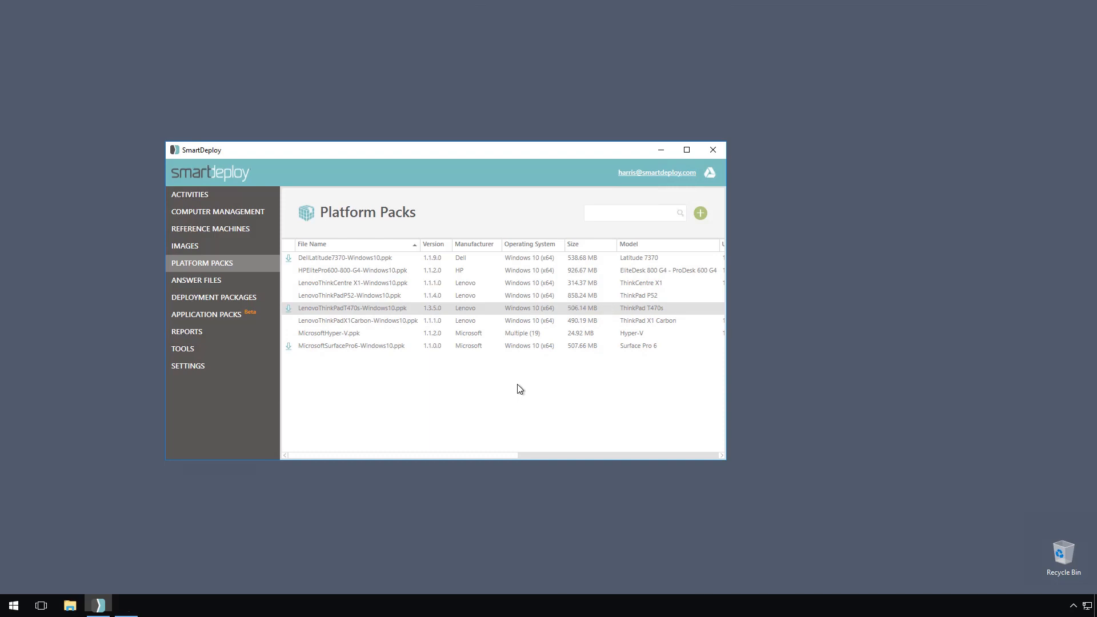
mouse_move(447, 378)
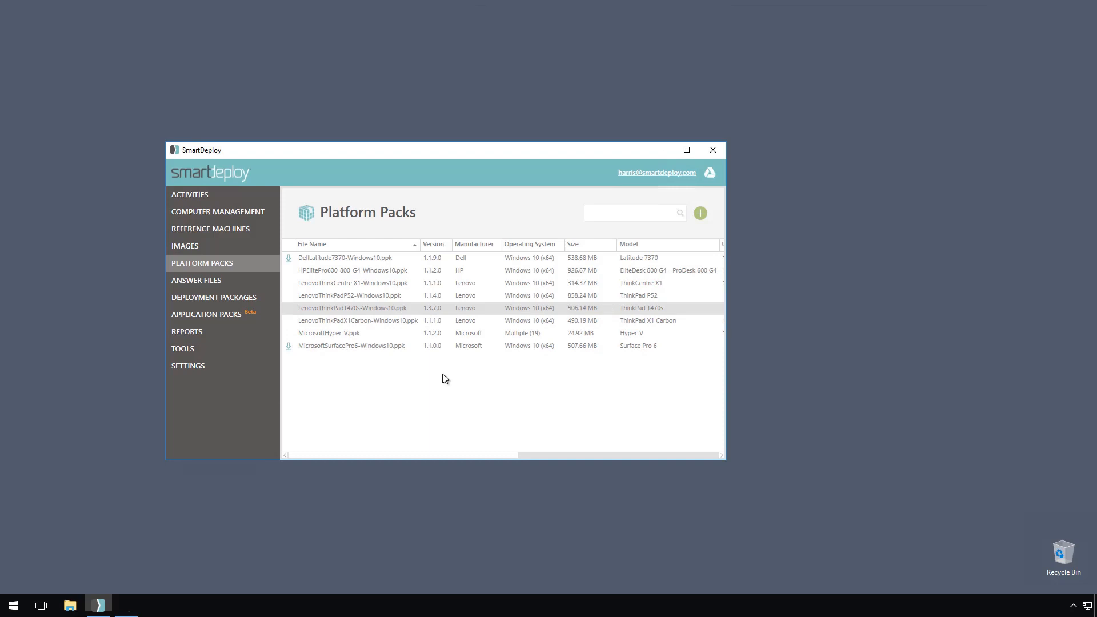
mouse_move(359, 317)
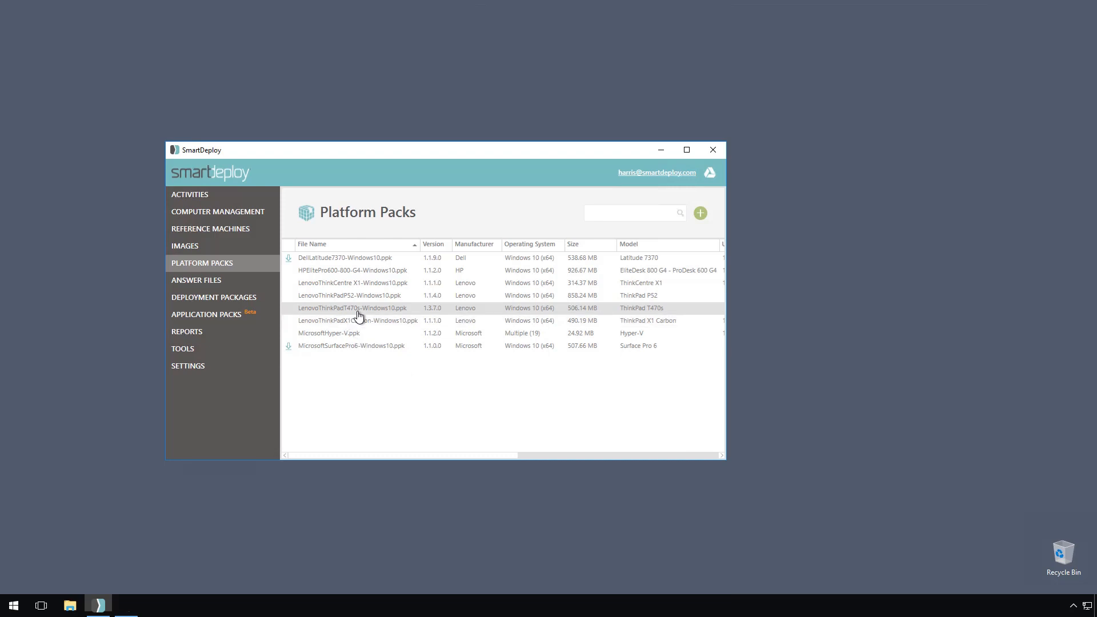
right_click(357, 308)
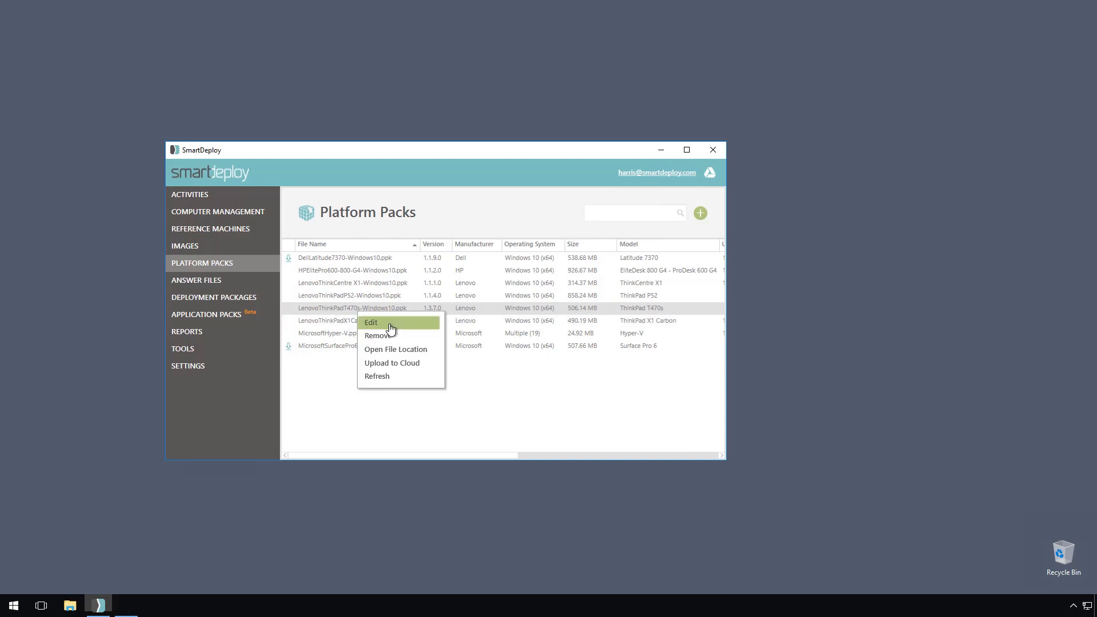
left_click(372, 322)
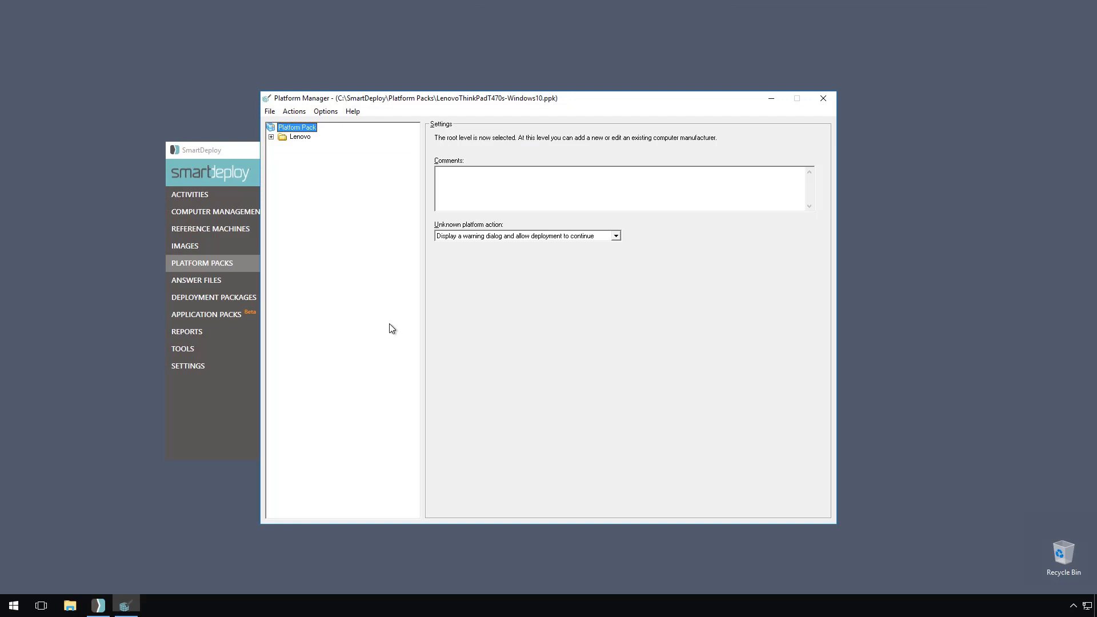
left_click(271, 136)
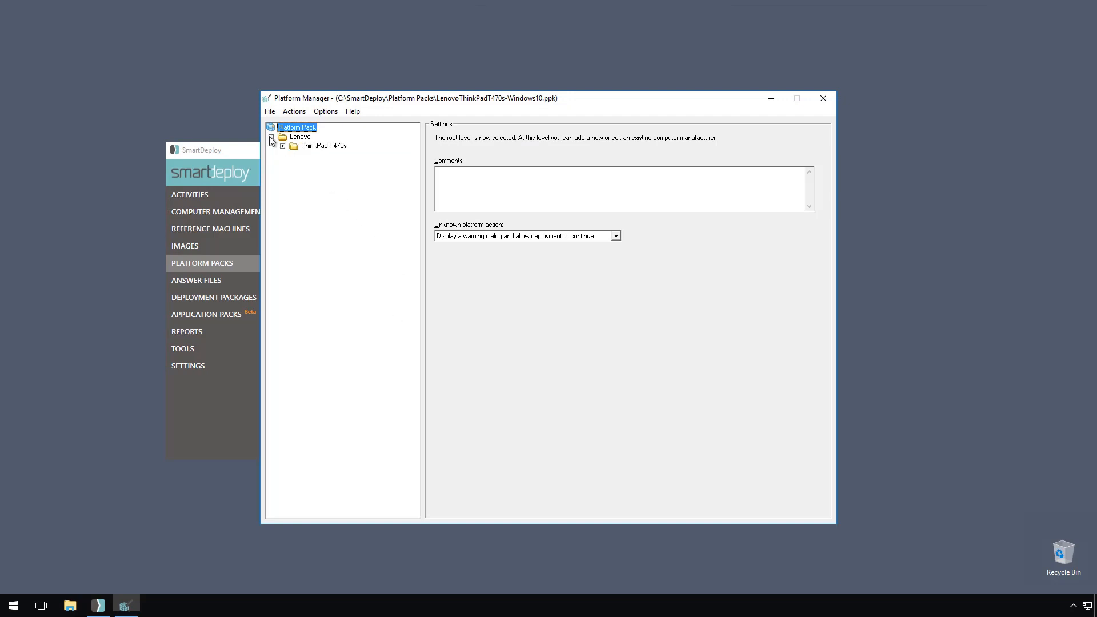
left_click(295, 154)
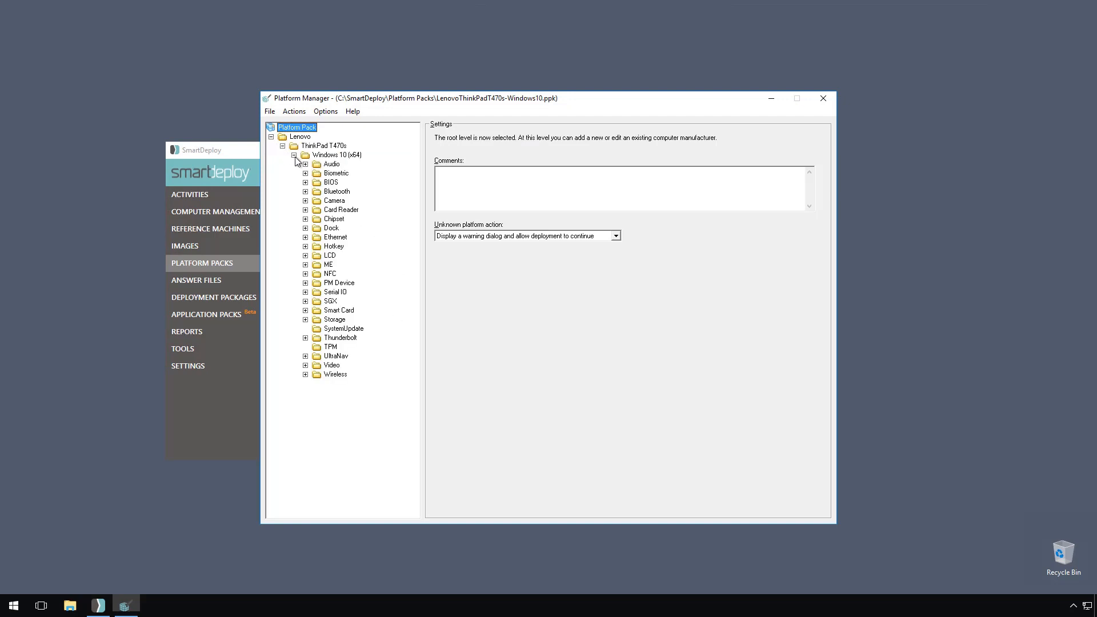
left_click(323, 145)
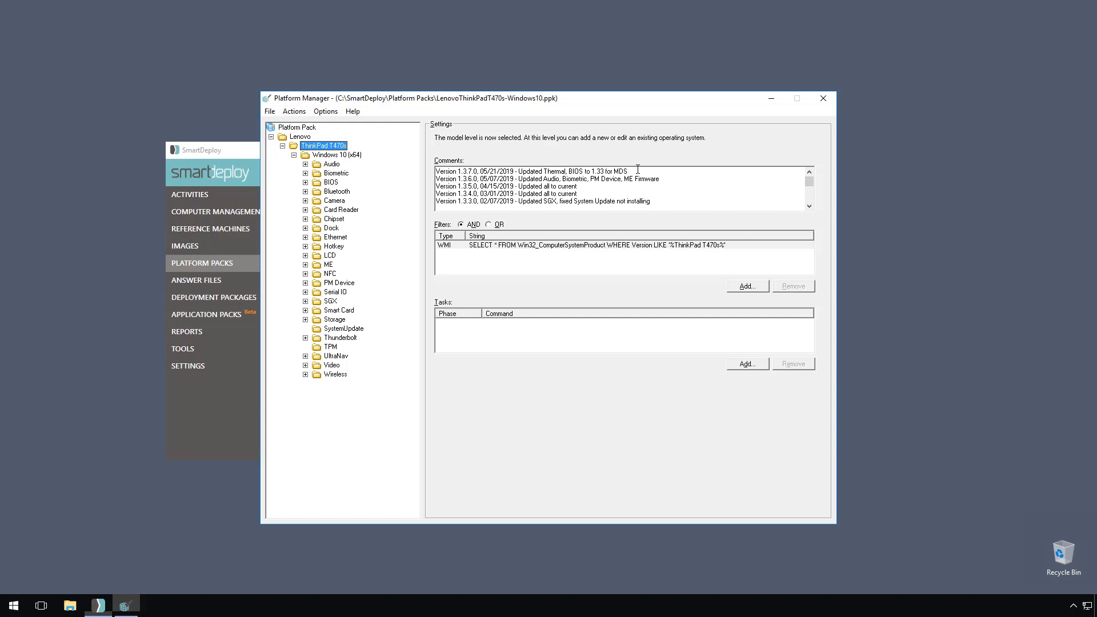
mouse_move(795, 130)
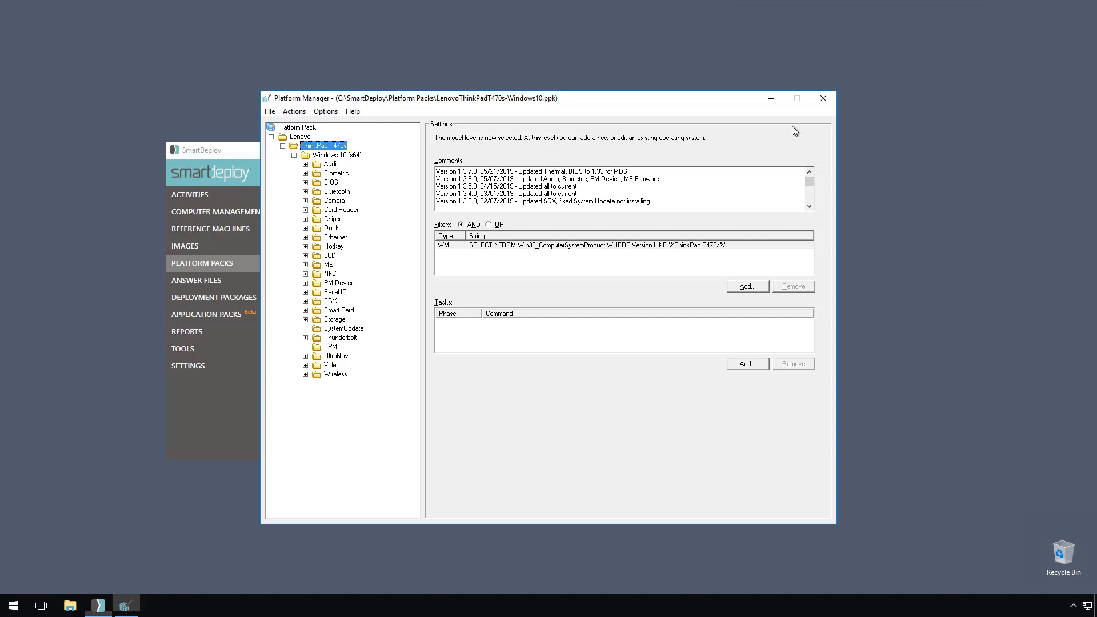
left_click(824, 98)
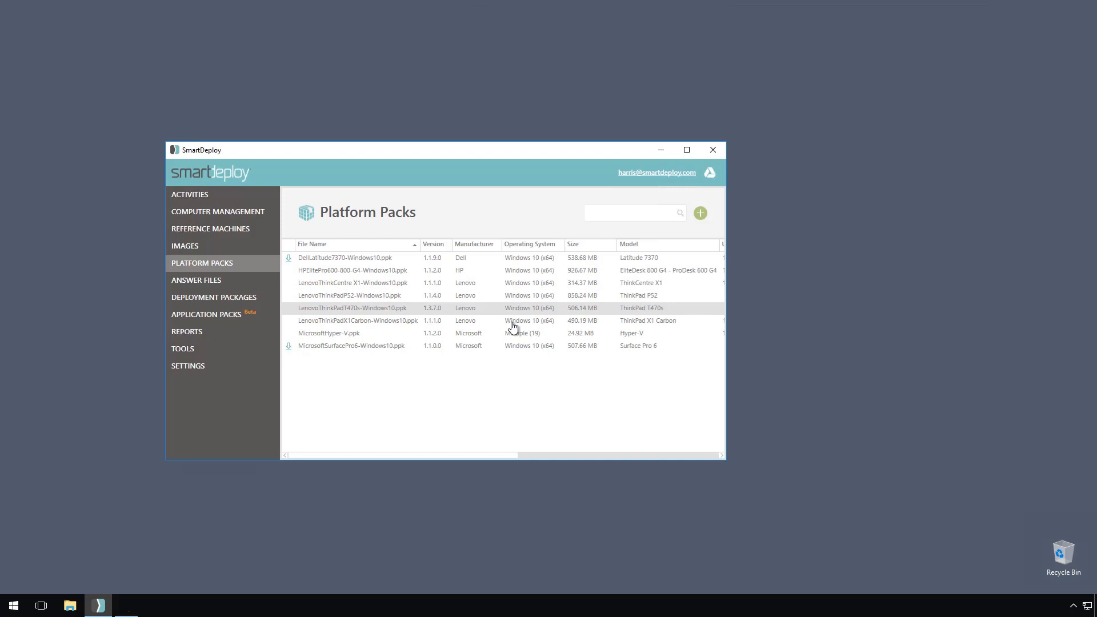
Show the All Computers list containing the P8027 Lenovo ThinkPad T470s machine.
left_click(217, 211)
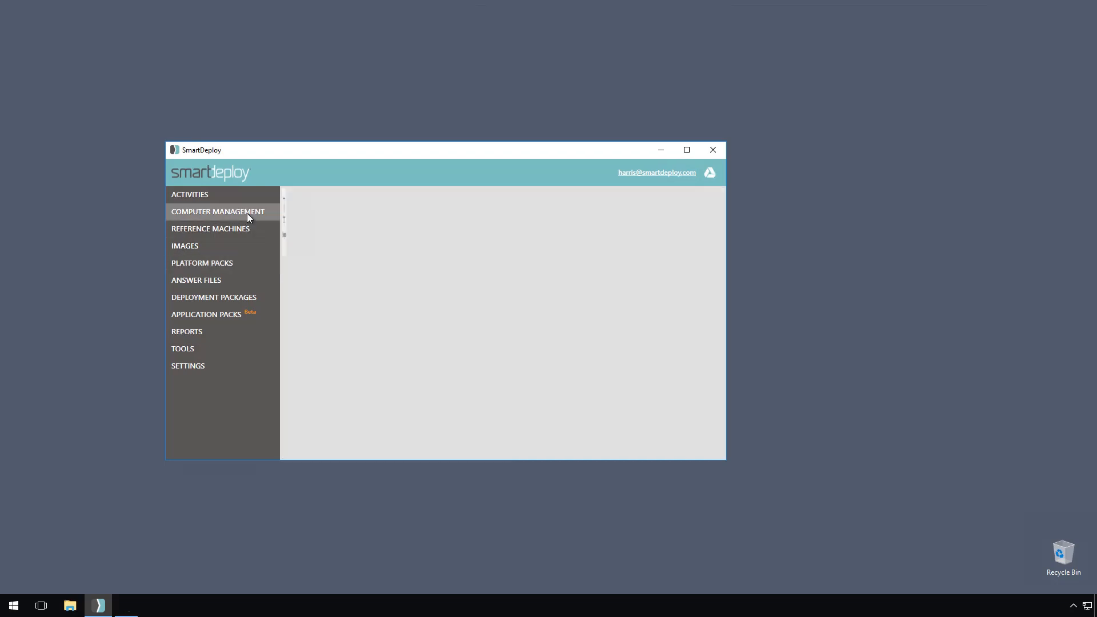
left_click(217, 212)
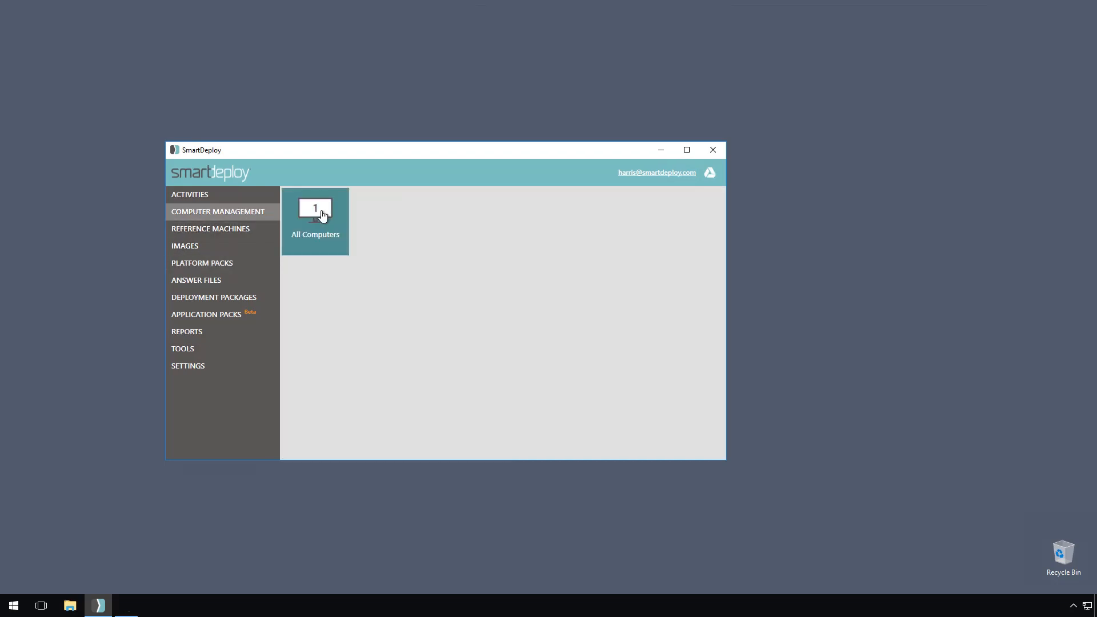
left_click(314, 220)
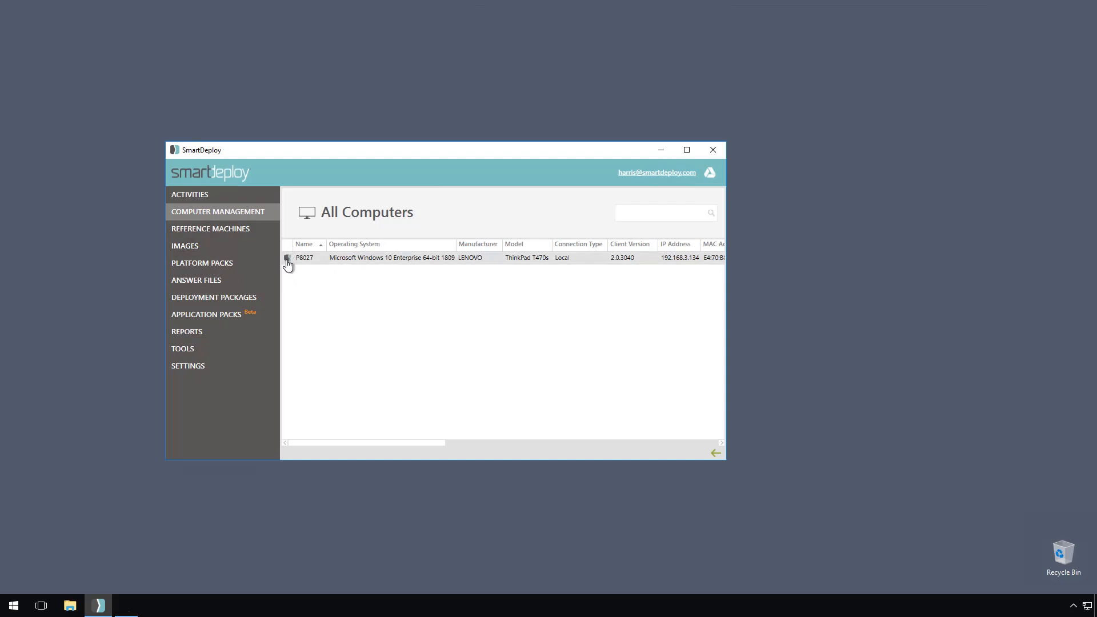
mouse_move(287, 257)
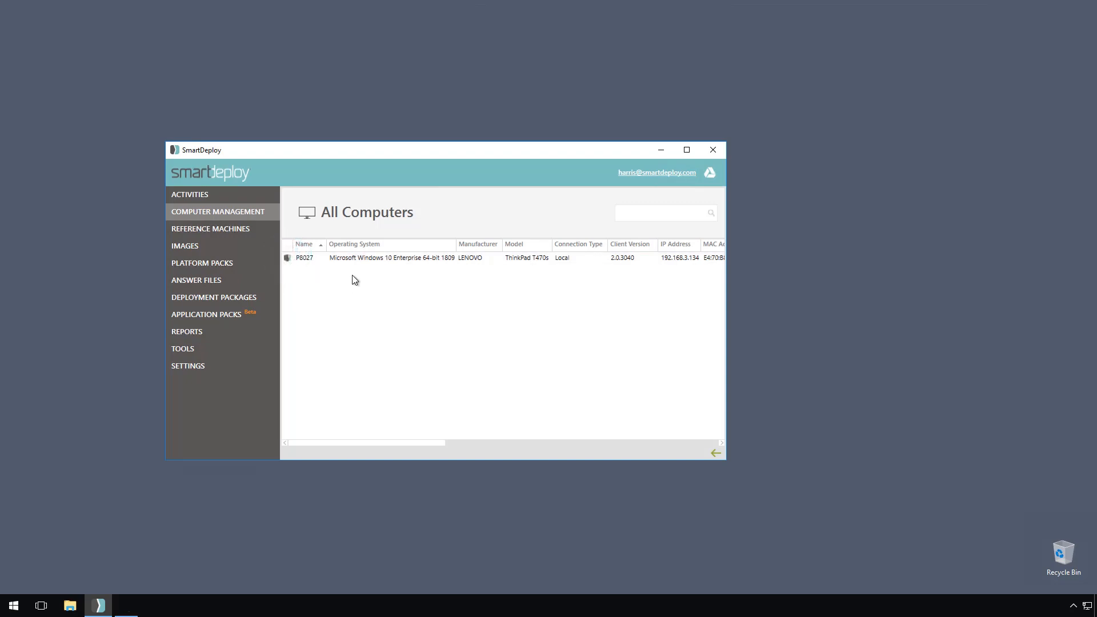
Run Update Drivers > Now on computer P8027 and confirm, bringing it to platform pack 1.3.7.0.
right_click(304, 258)
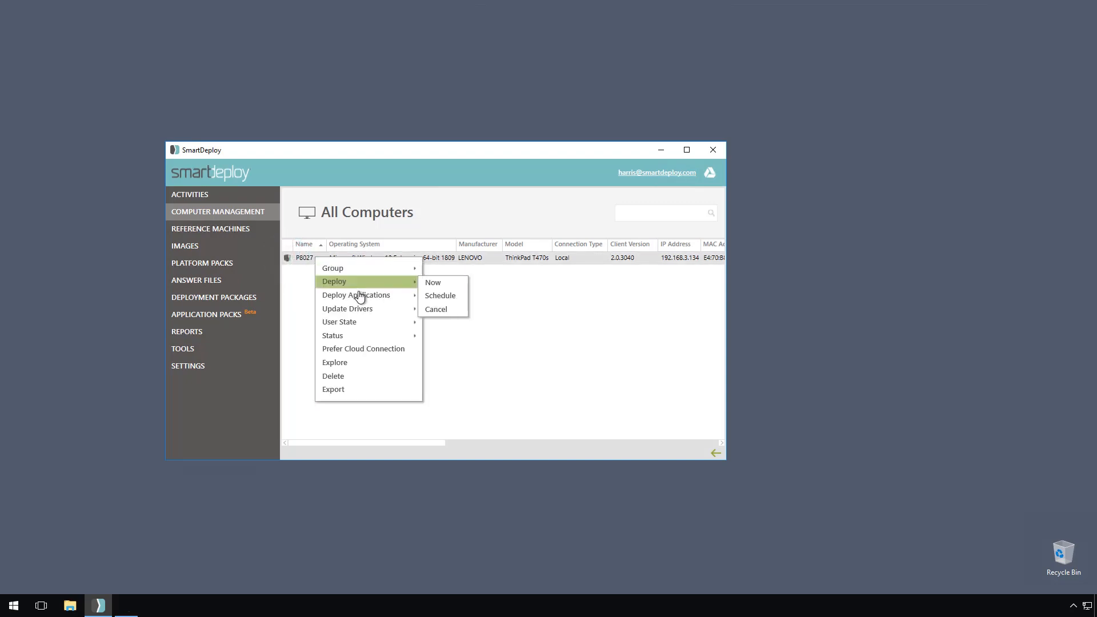
mouse_move(356, 295)
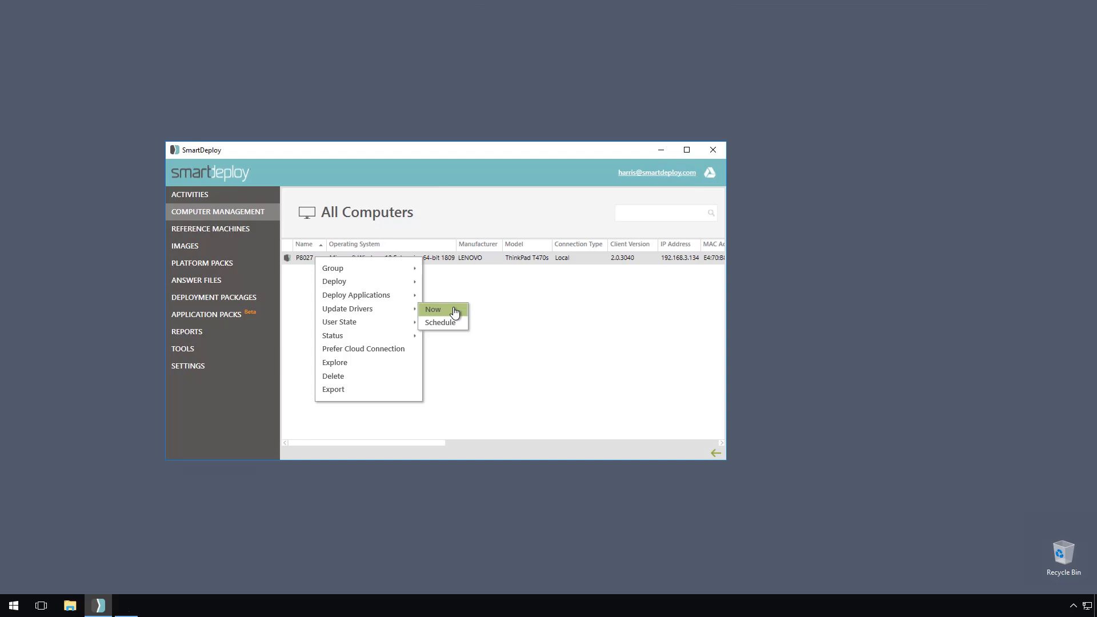
left_click(432, 310)
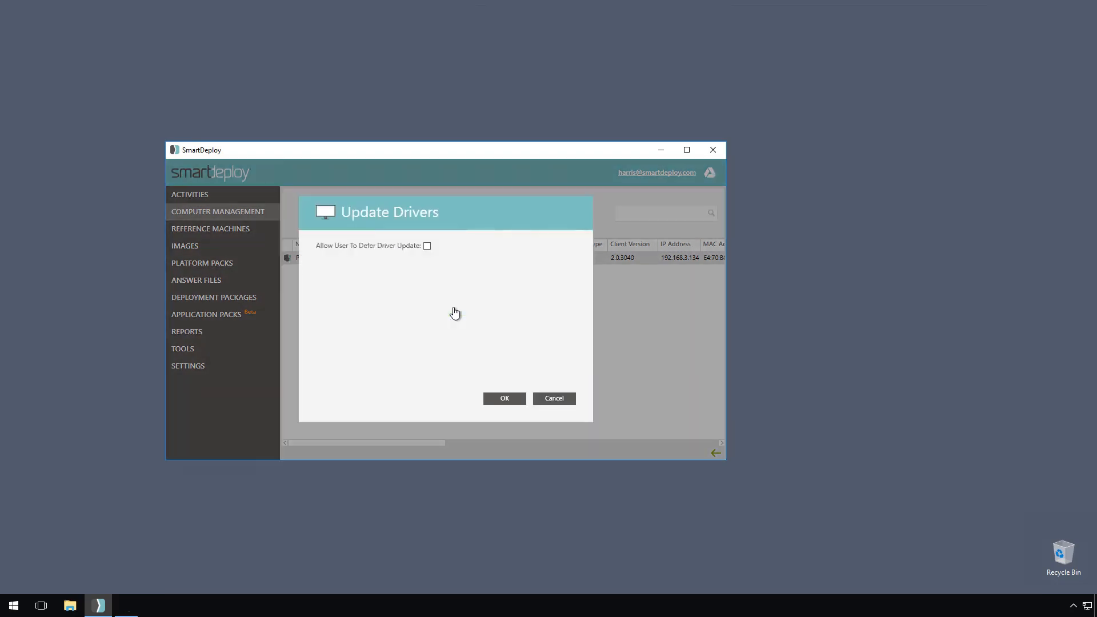
left_click(504, 398)
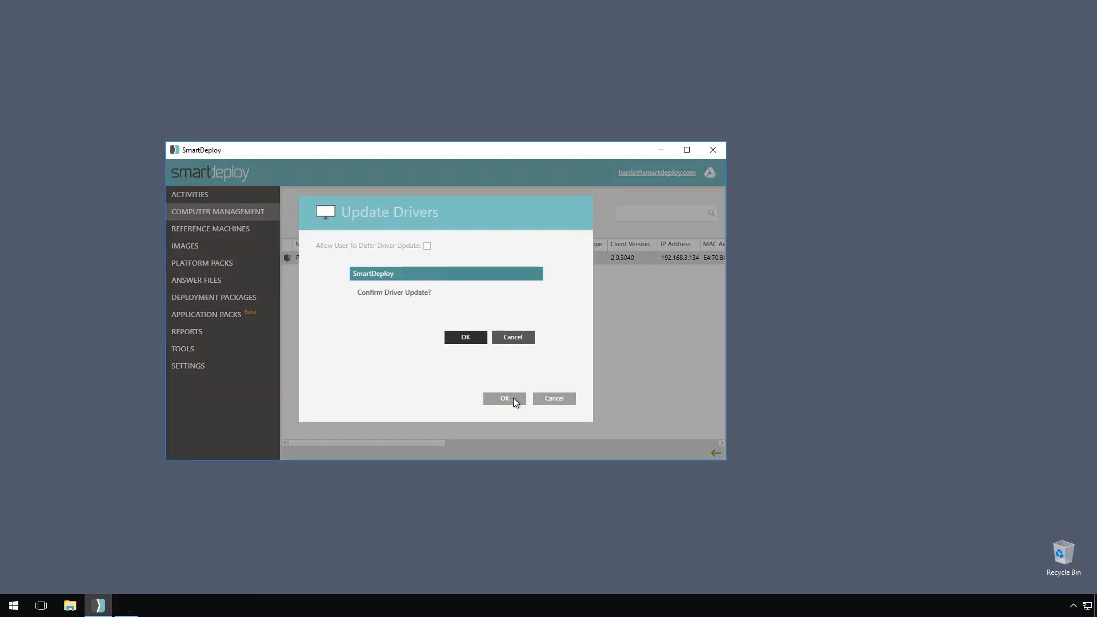
left_click(503, 398)
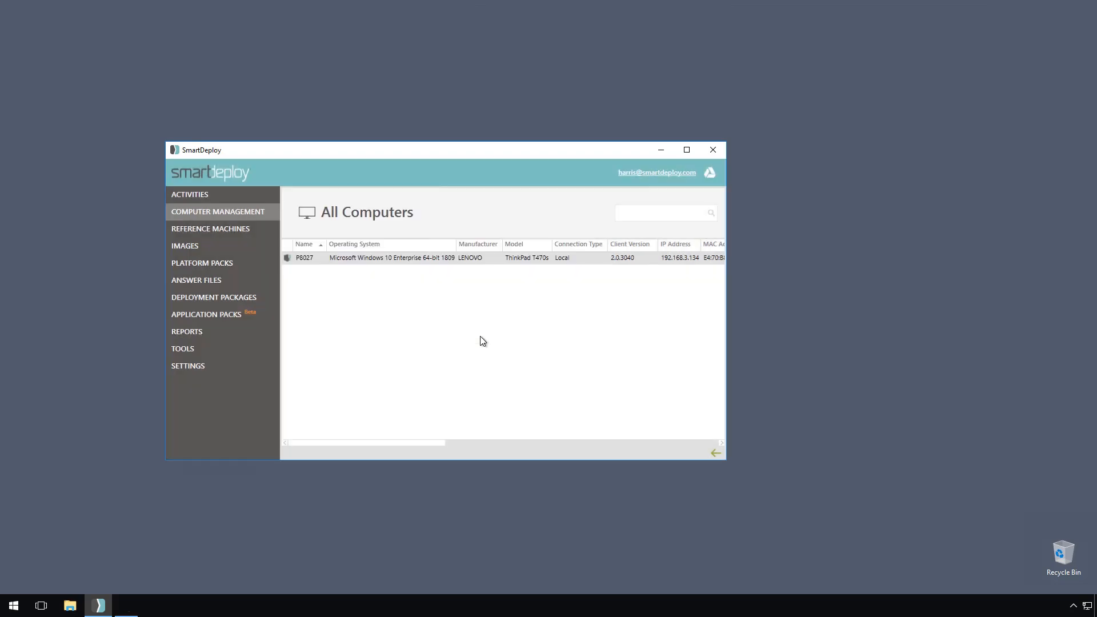
left_click(303, 257)
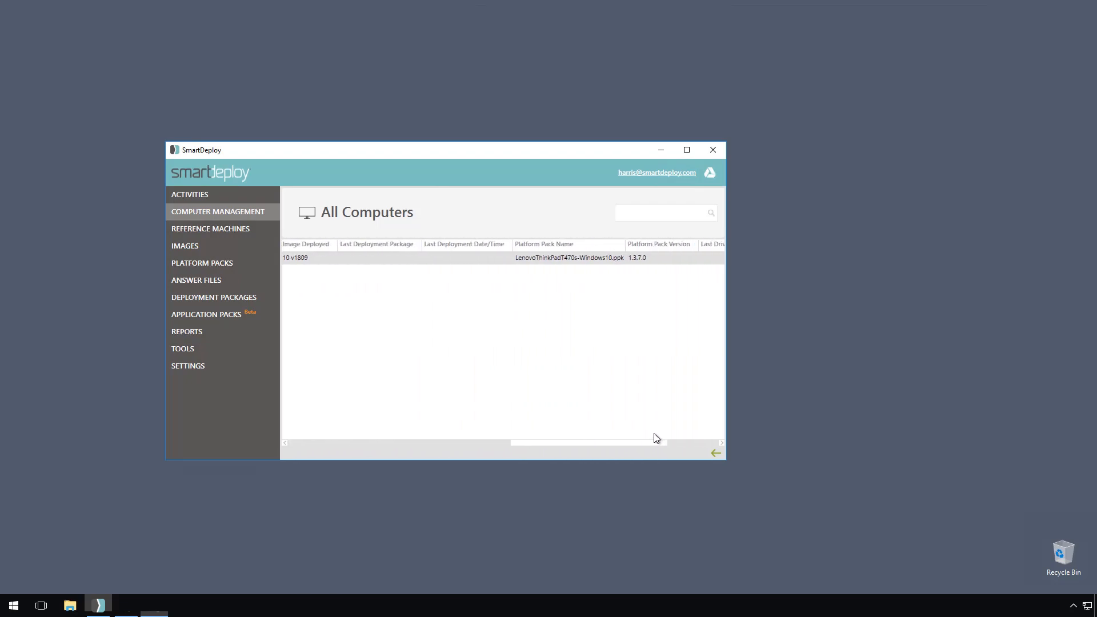
mouse_move(672, 422)
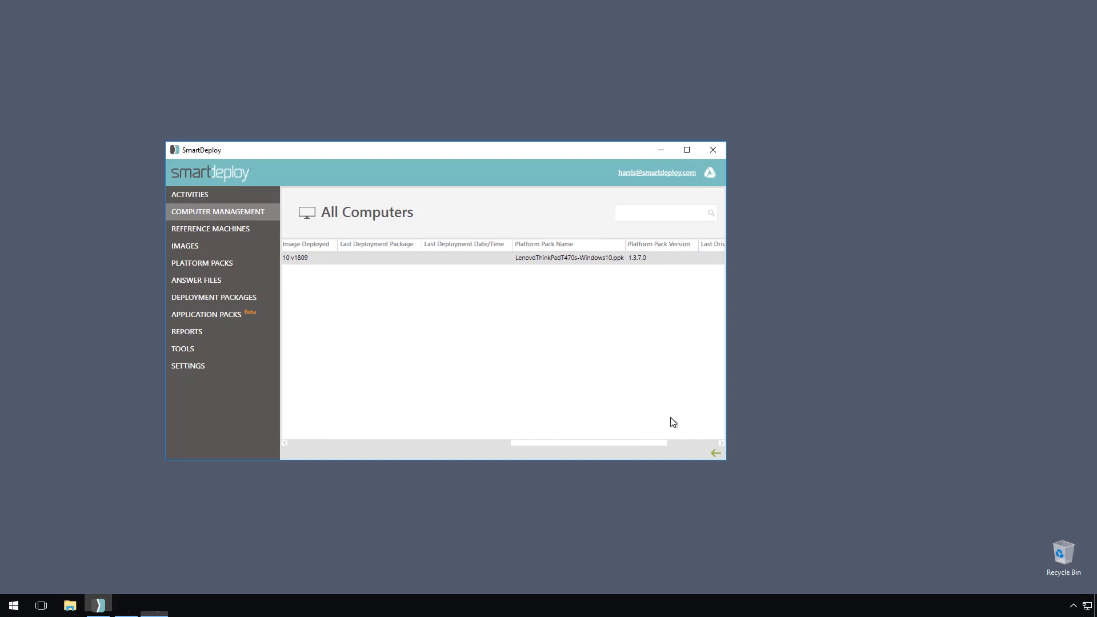